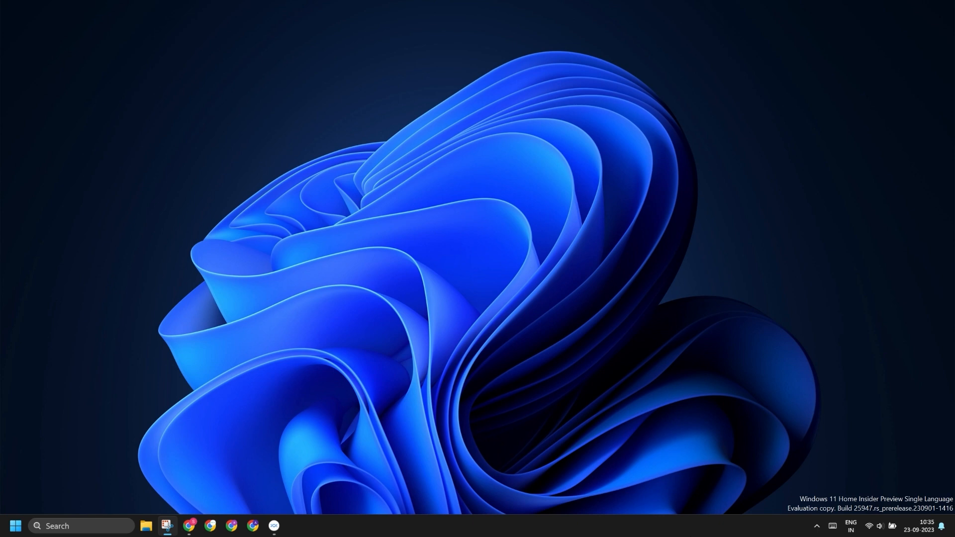
mouse_move(58, 525)
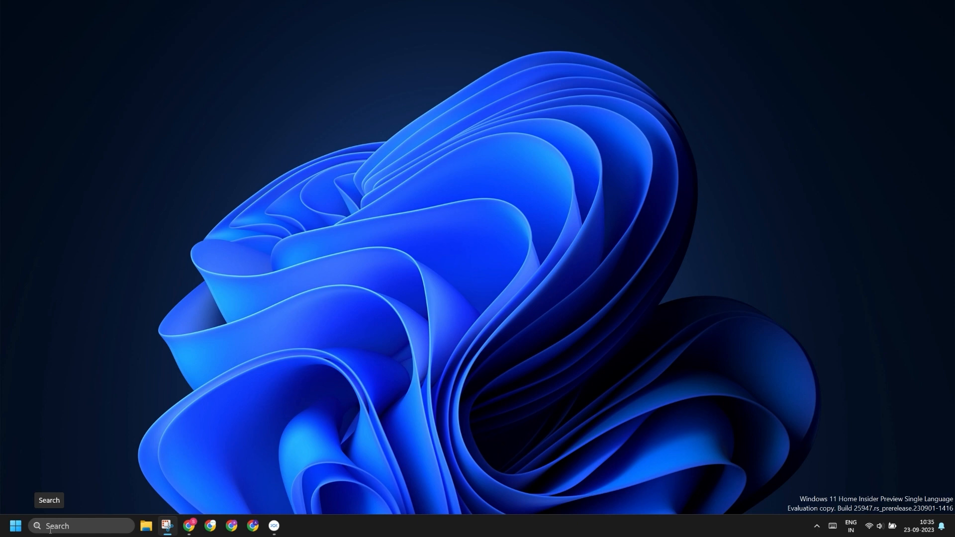
Step: Check the Wi-Fi and Bluetooth quick settings, then search 'services' from the taskbar
click(880, 525)
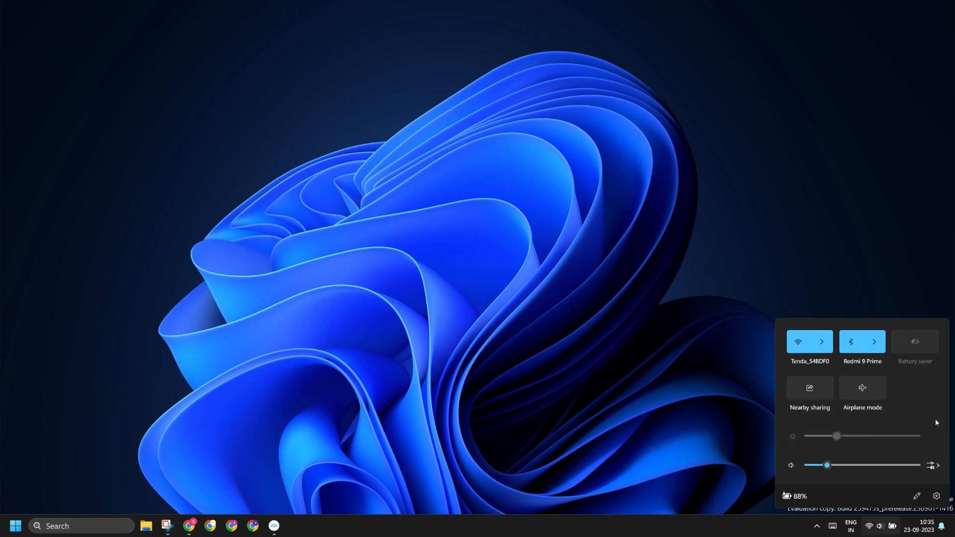
mouse_move(861, 372)
text(control Panel)
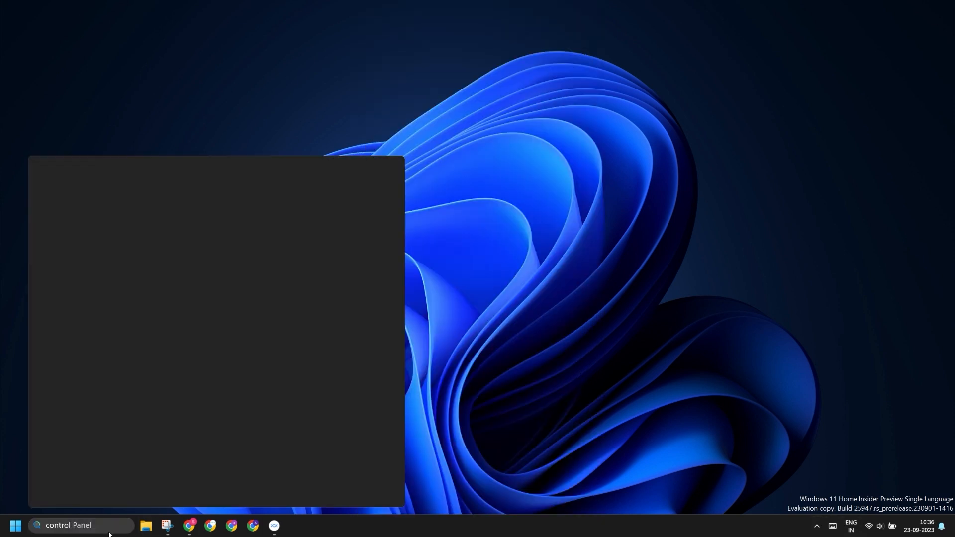
text(services)
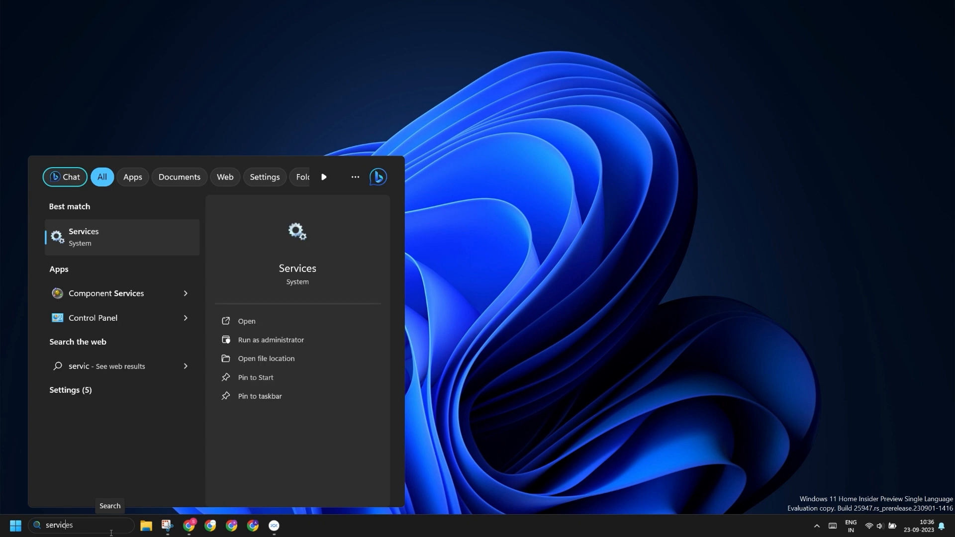
text(es)
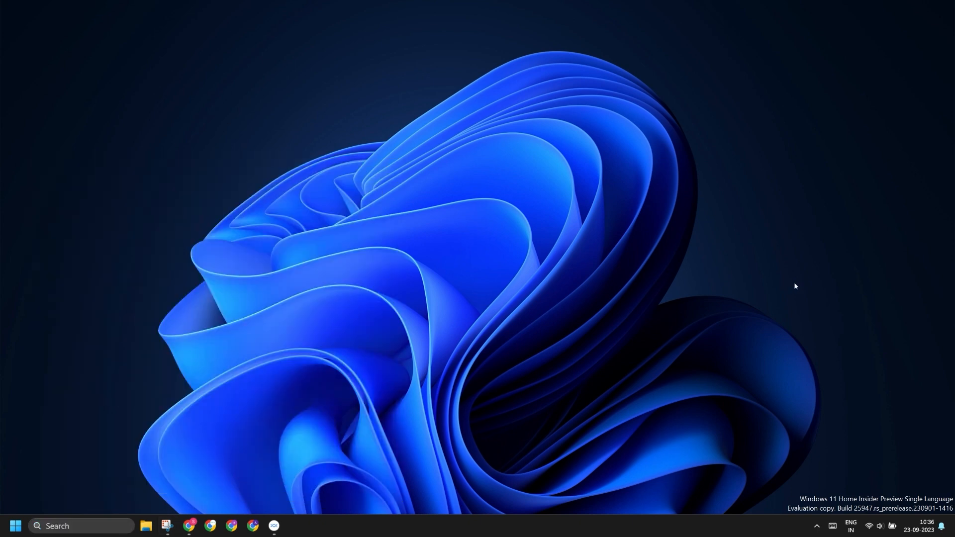
Step: Select the Bluetooth Support Service in Services and bring up its actions
click(294, 530)
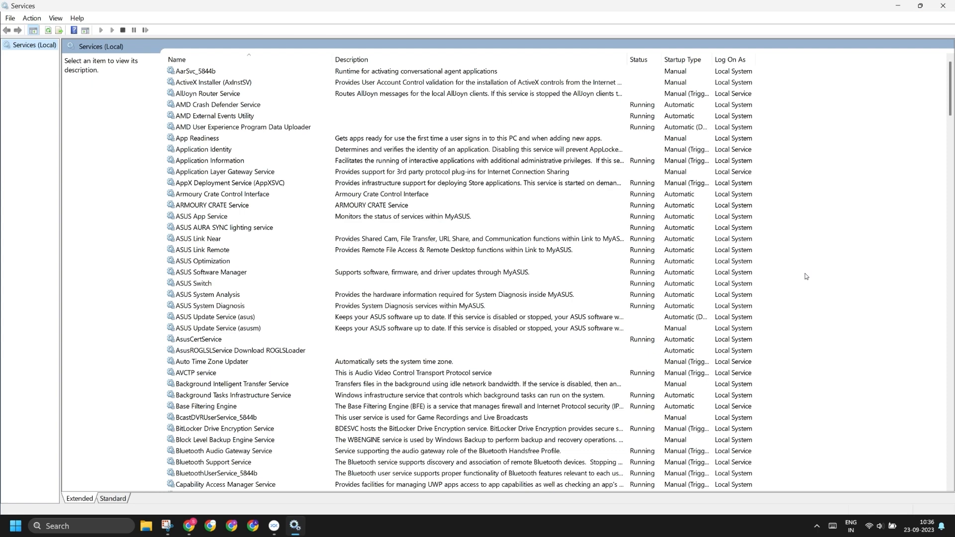
scroll(down, 3)
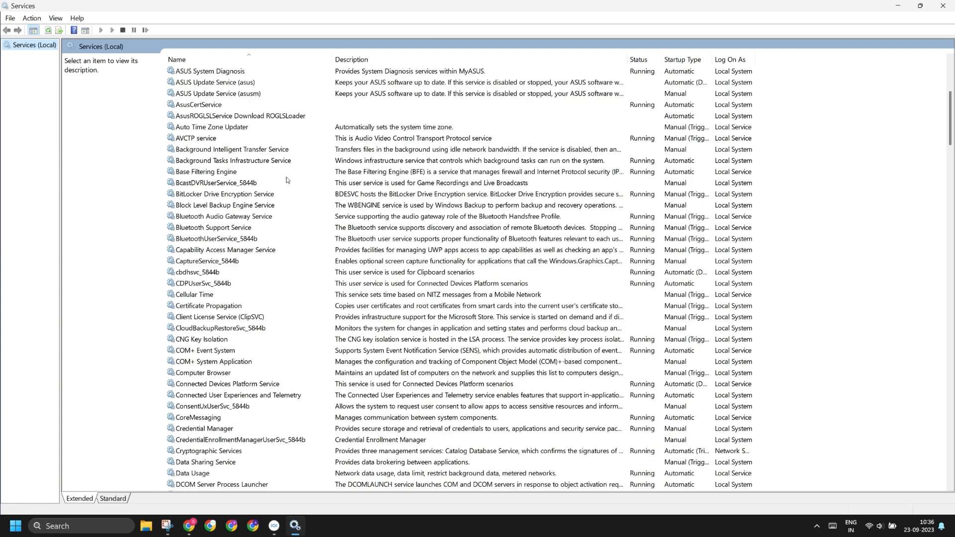
mouse_move(232, 230)
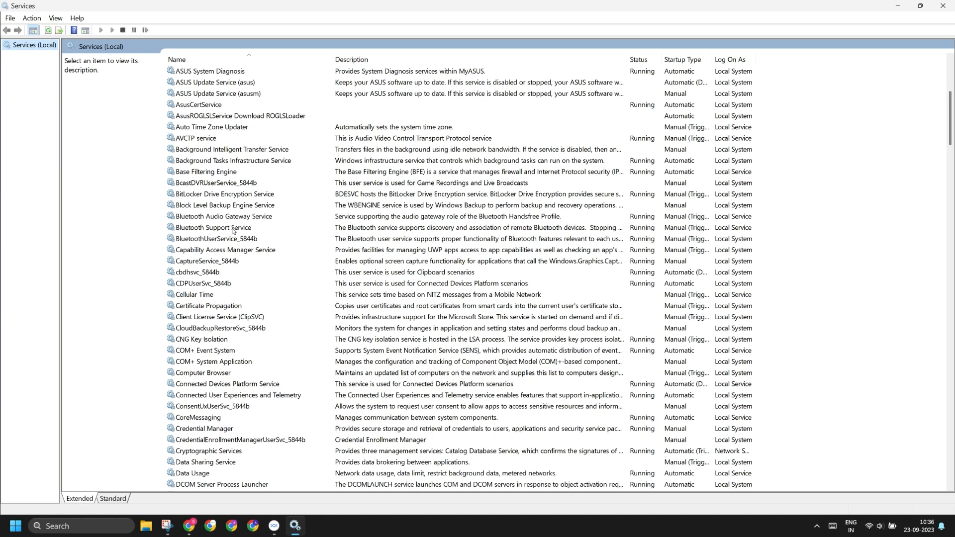
click(213, 227)
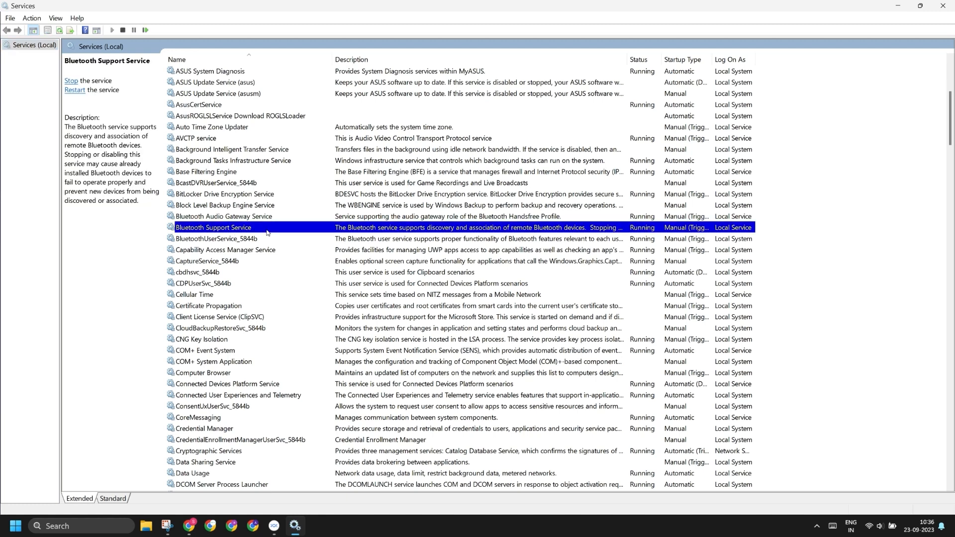
right_click(213, 227)
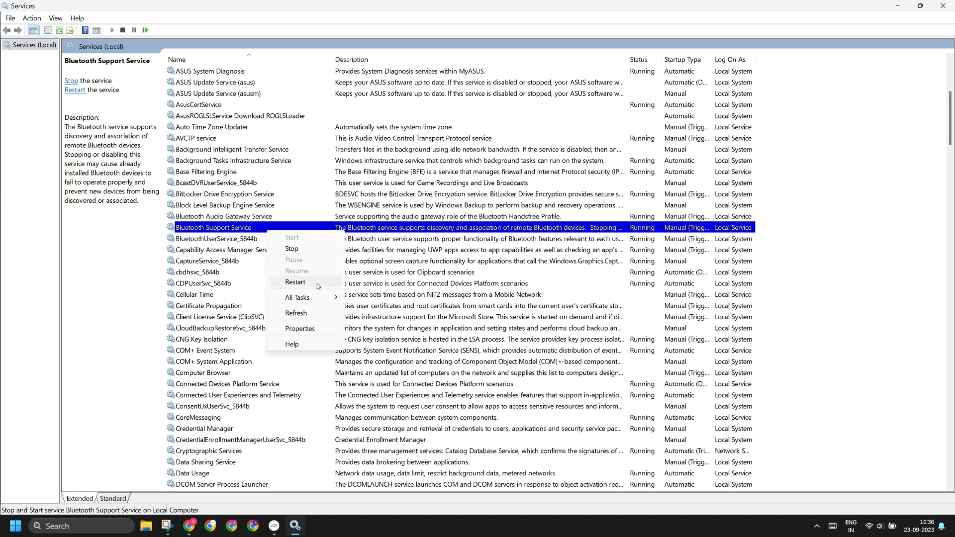
Step: Restart Bluetooth Support Service along with its dependent Bluetooth user service, then close Services
click(294, 282)
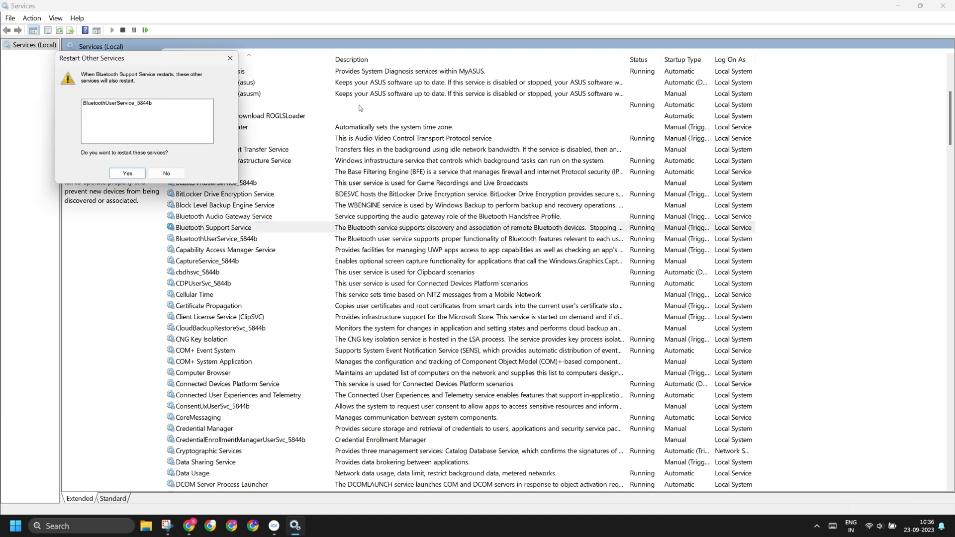
click(126, 173)
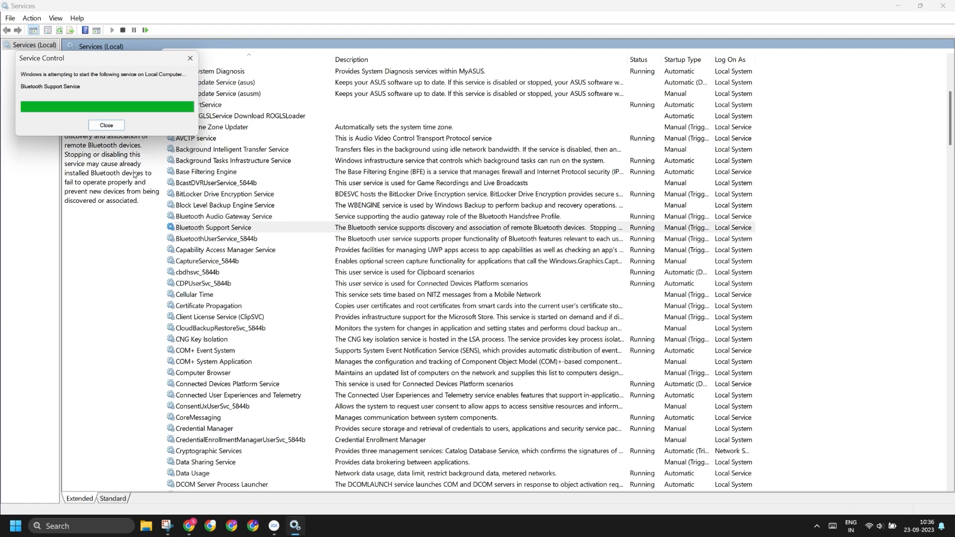
click(107, 125)
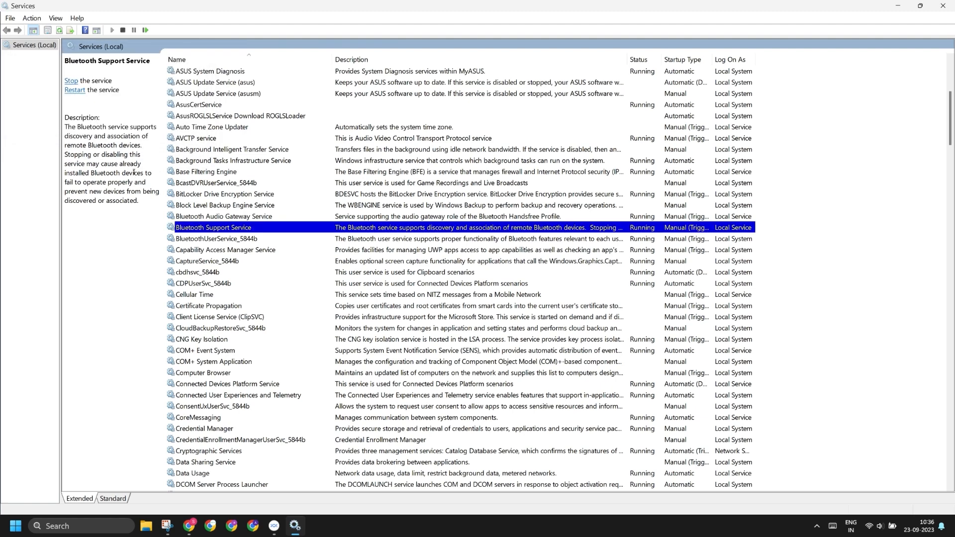
mouse_move(754, 4)
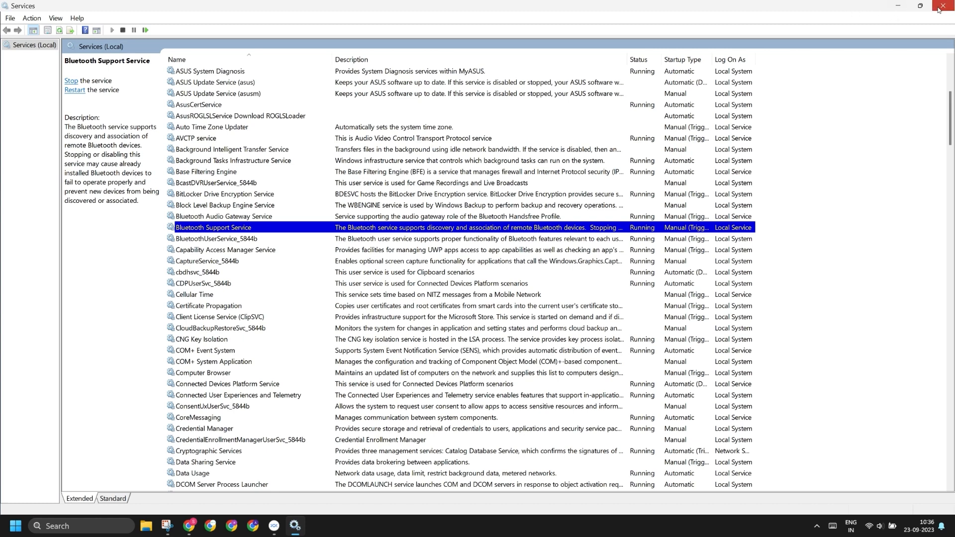
click(946, 6)
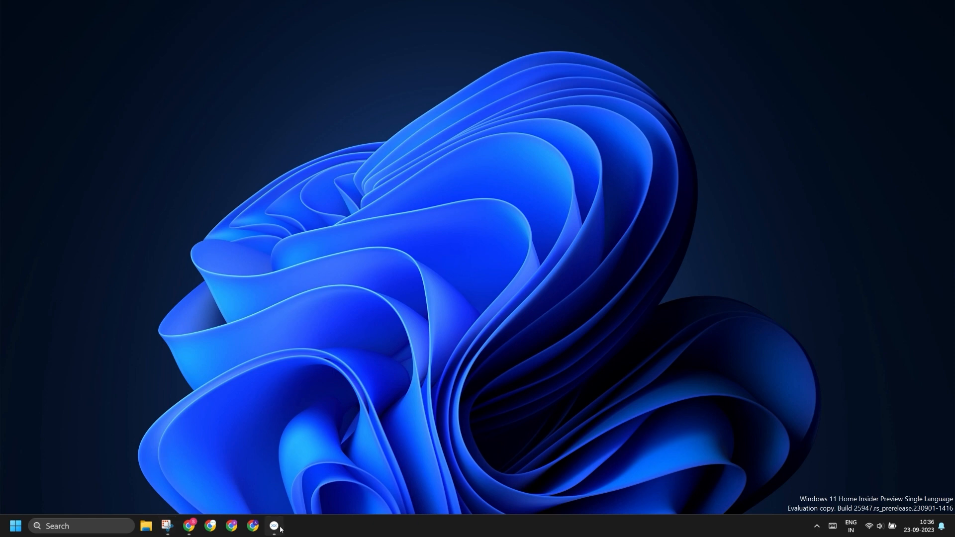
Step: Launch Nearby Share and follow its link to the Windows notification settings for the app
click(274, 530)
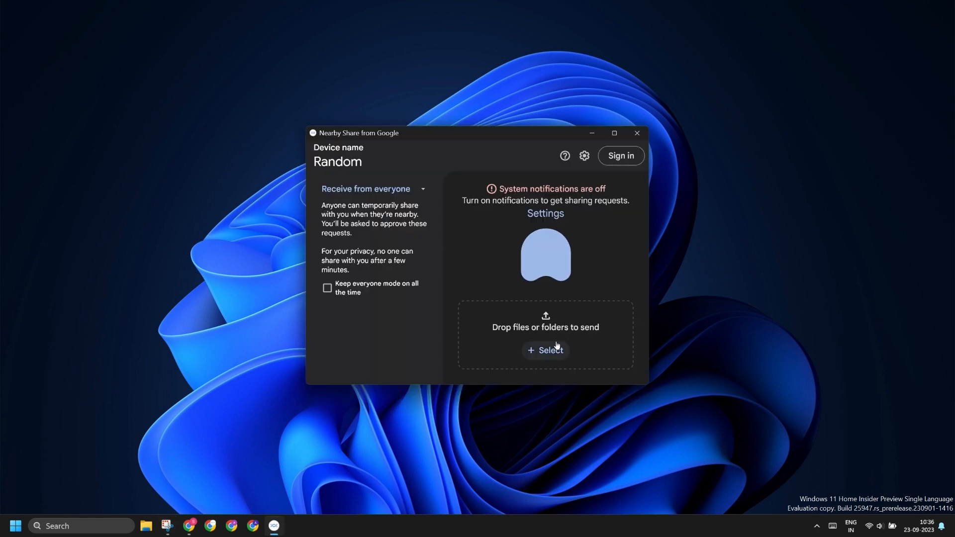
mouse_move(544, 213)
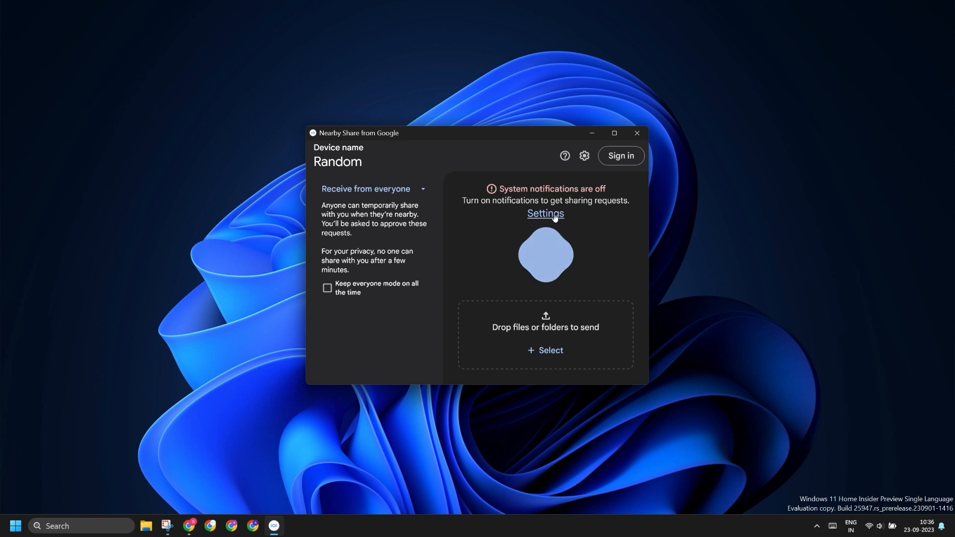
click(544, 215)
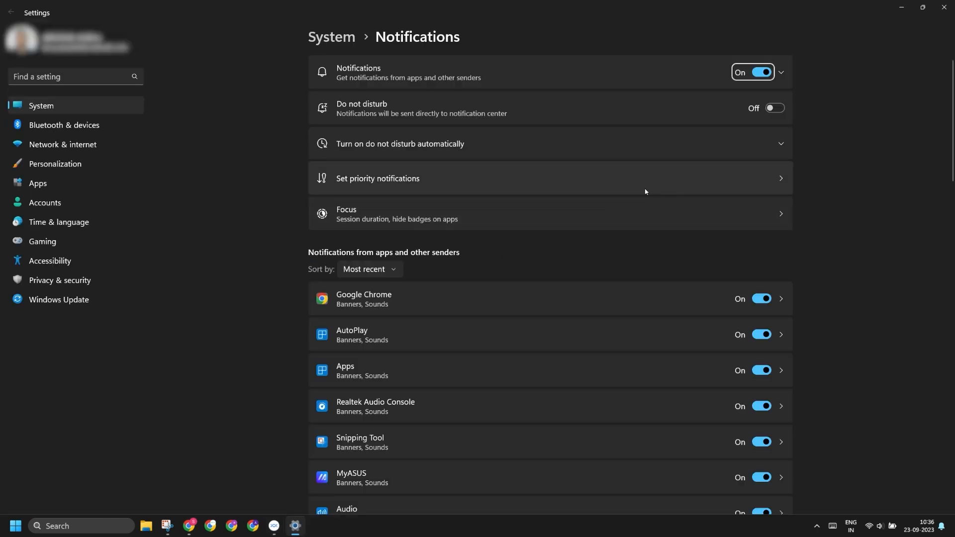
scroll(down, 3)
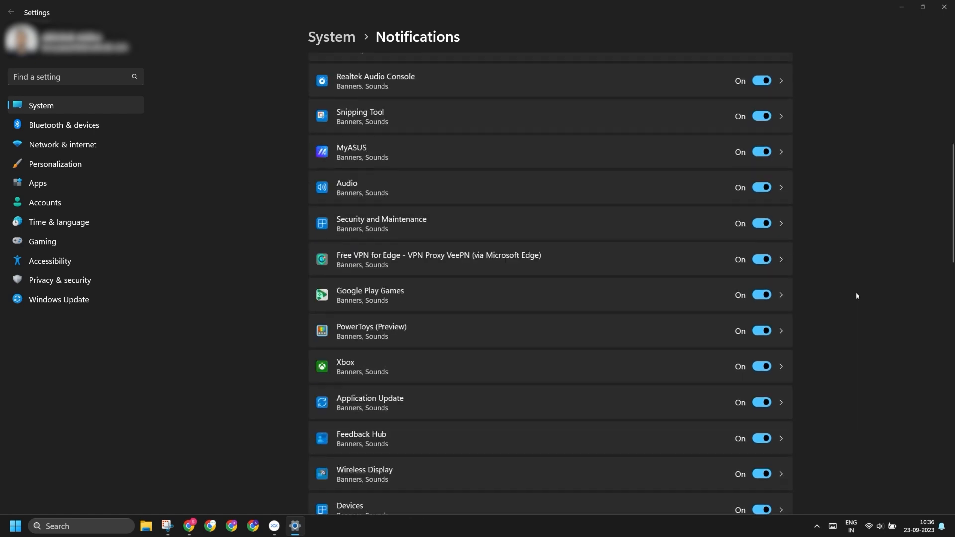
scroll(down, 3)
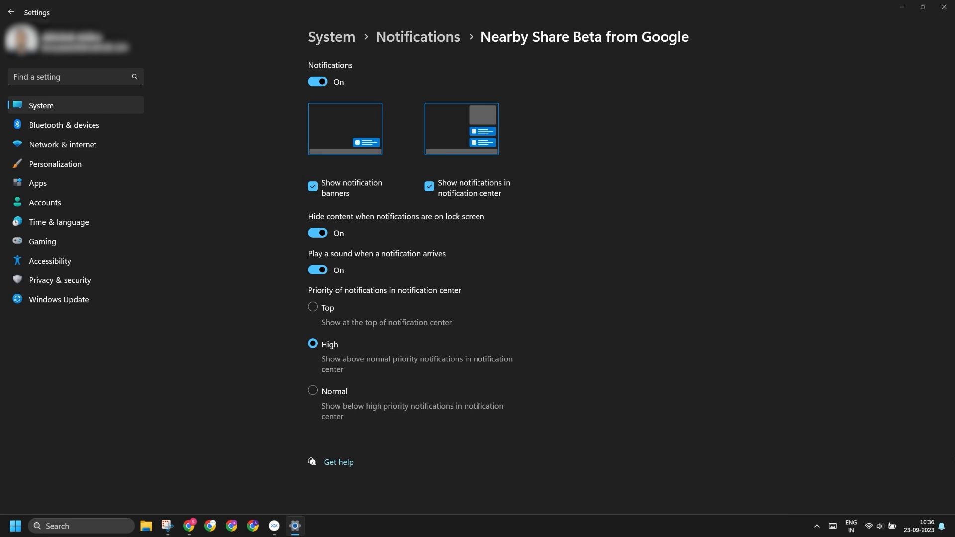
mouse_move(826, 387)
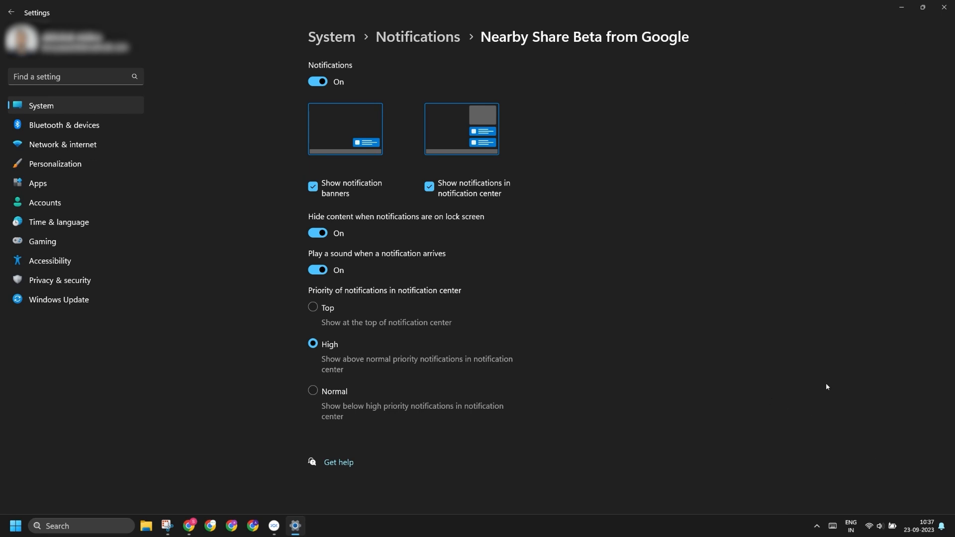
mouse_move(828, 379)
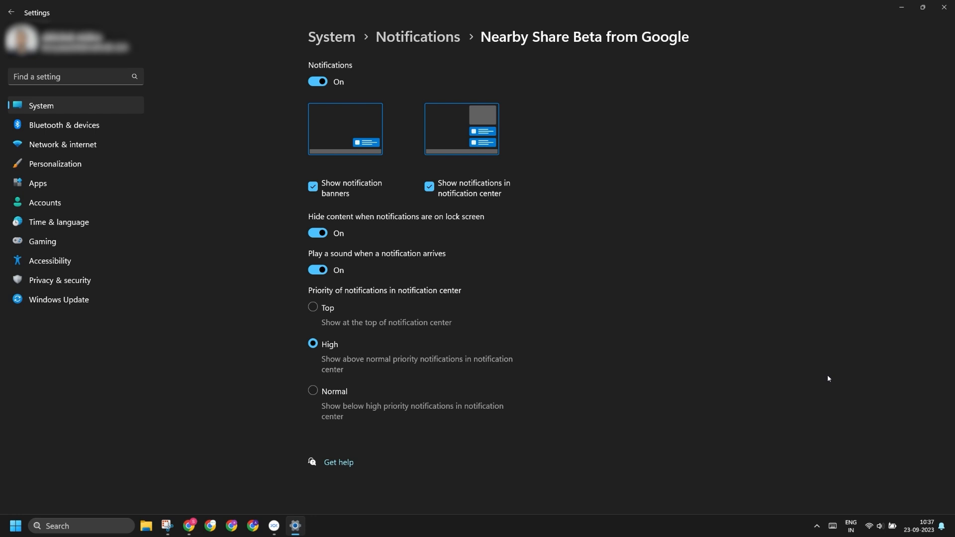
mouse_move(828, 372)
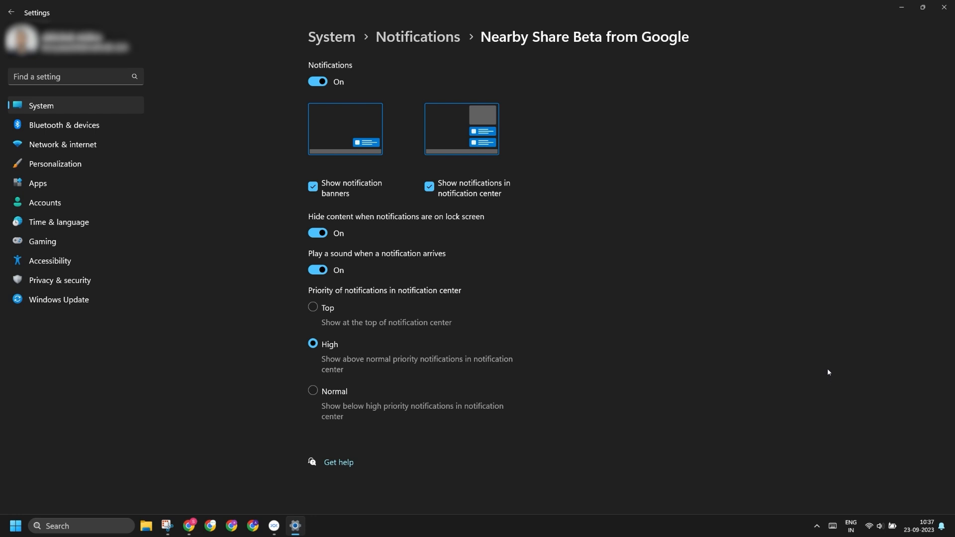
mouse_move(882, 147)
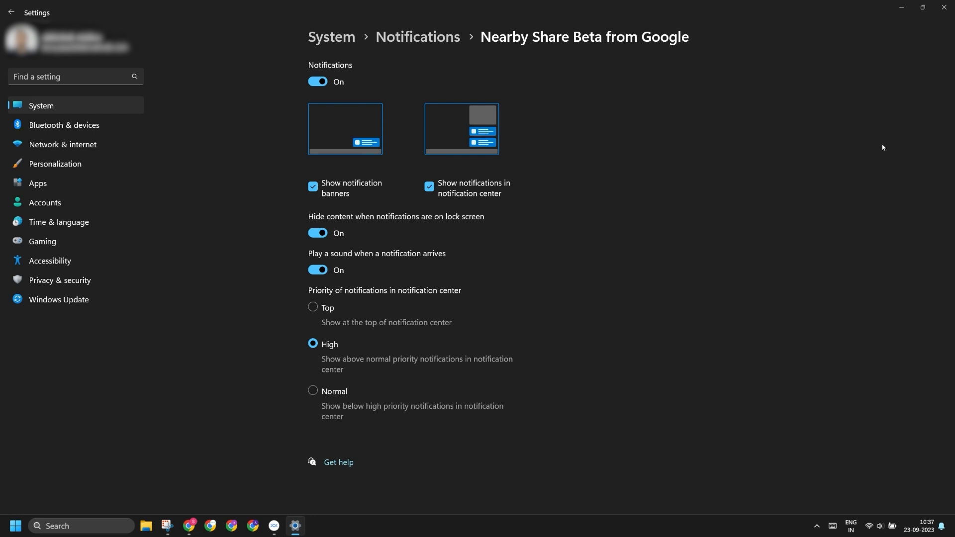
mouse_move(883, 38)
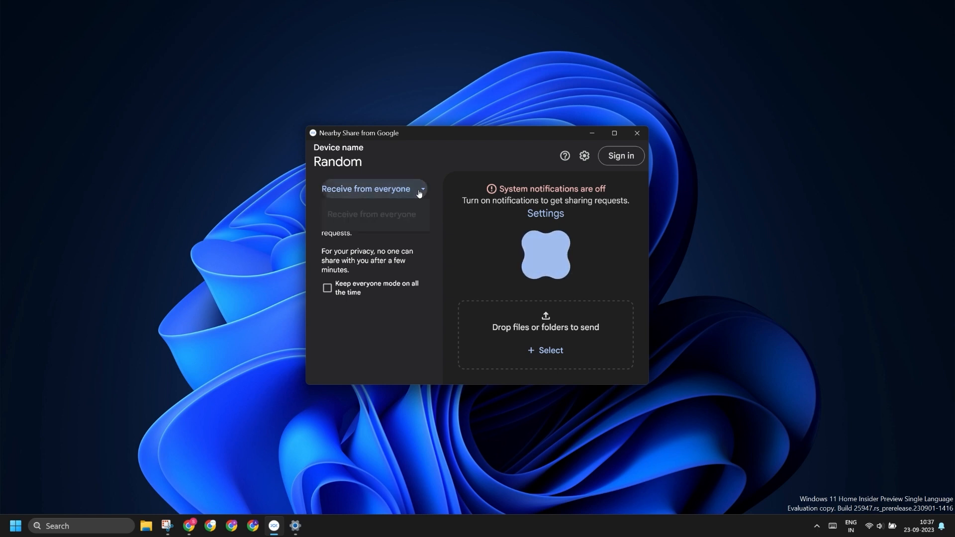
Step: Set Nearby Share to 'Receive from everyone' and close the app
click(421, 189)
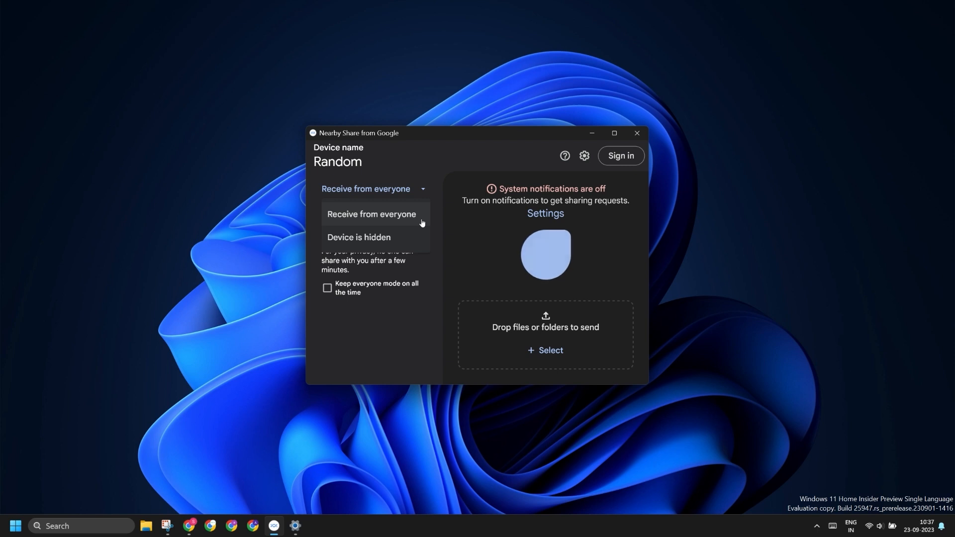
click(371, 217)
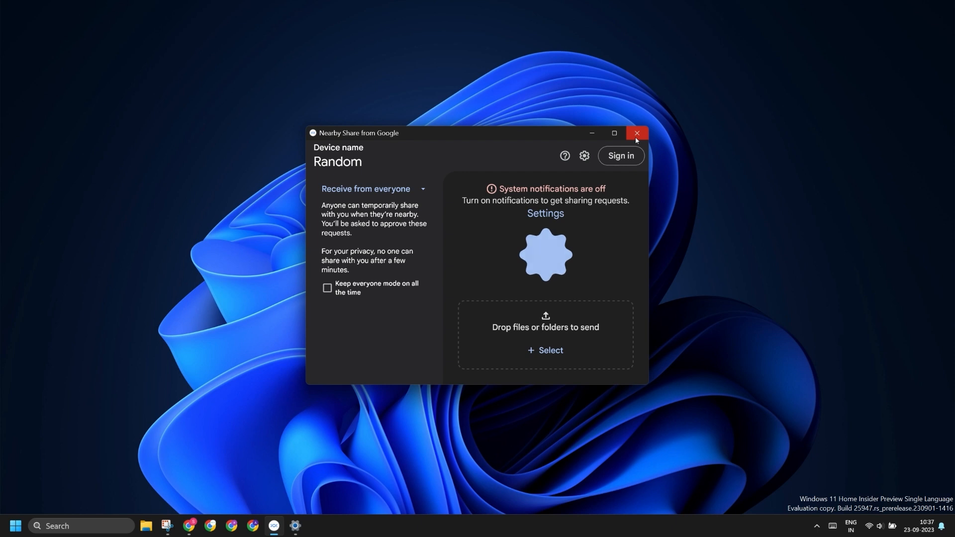
click(637, 132)
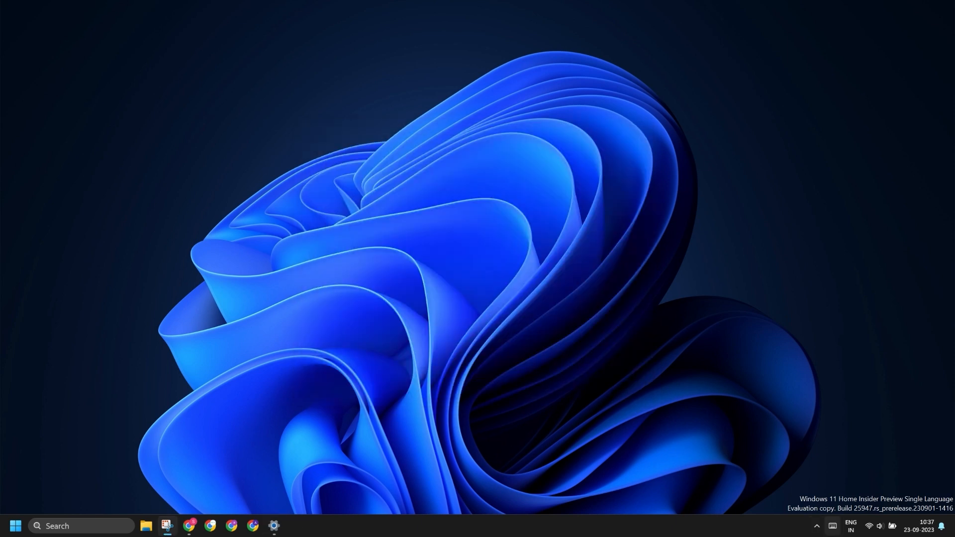
Step: Repair Nearby Share from Programs and Features with admin approval, then close Control Panel
click(817, 526)
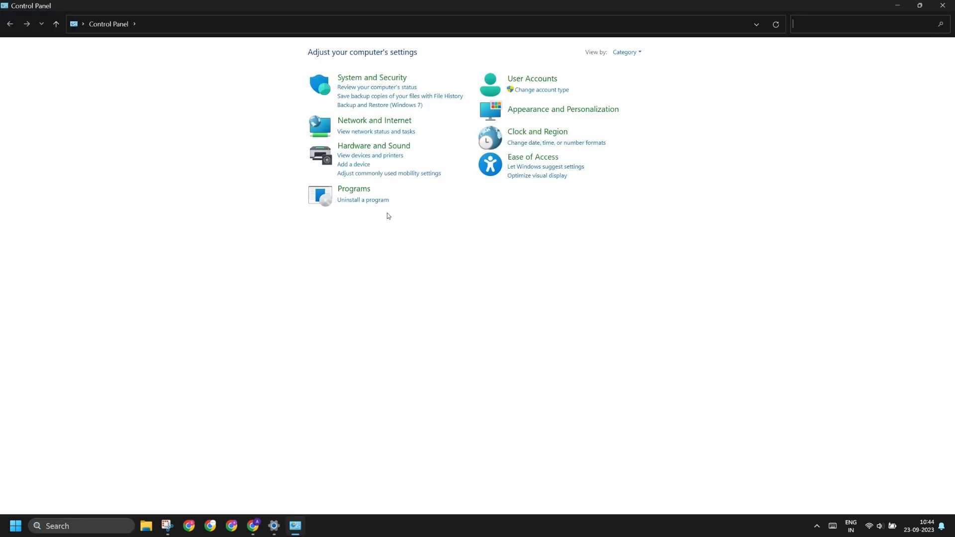
click(362, 199)
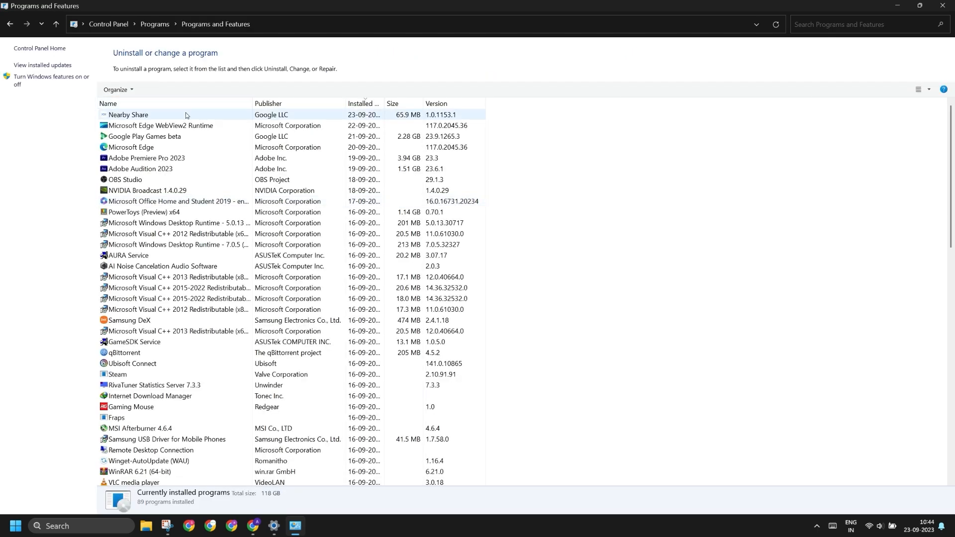
right_click(128, 114)
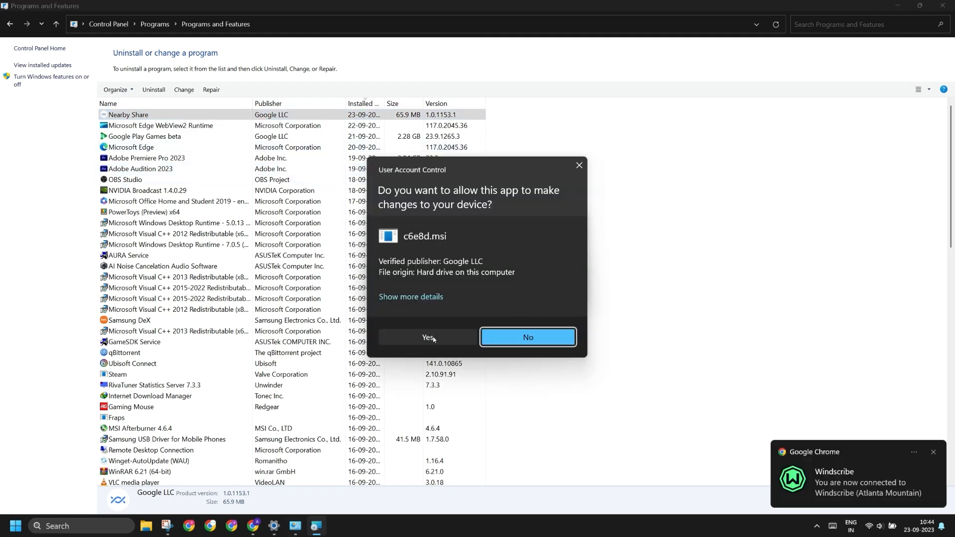
click(427, 337)
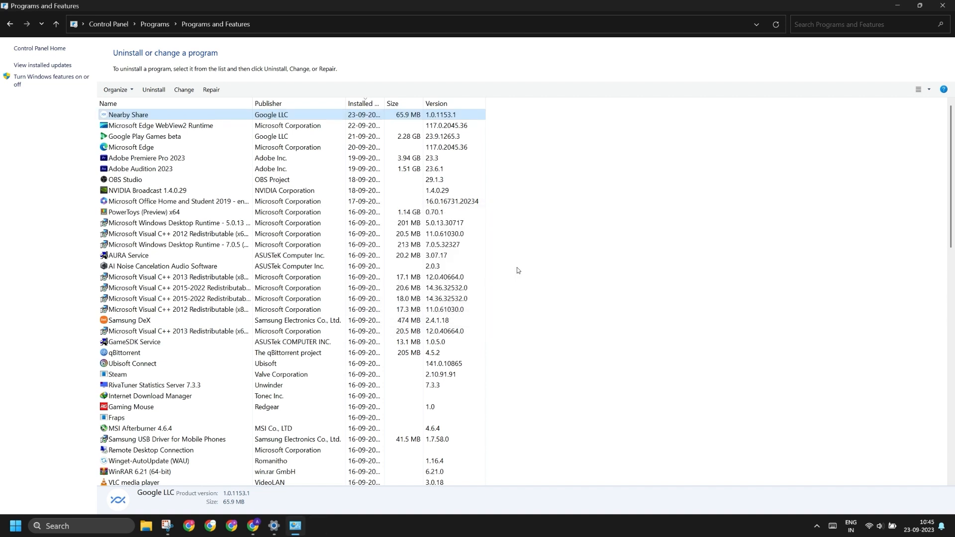
mouse_move(943, 6)
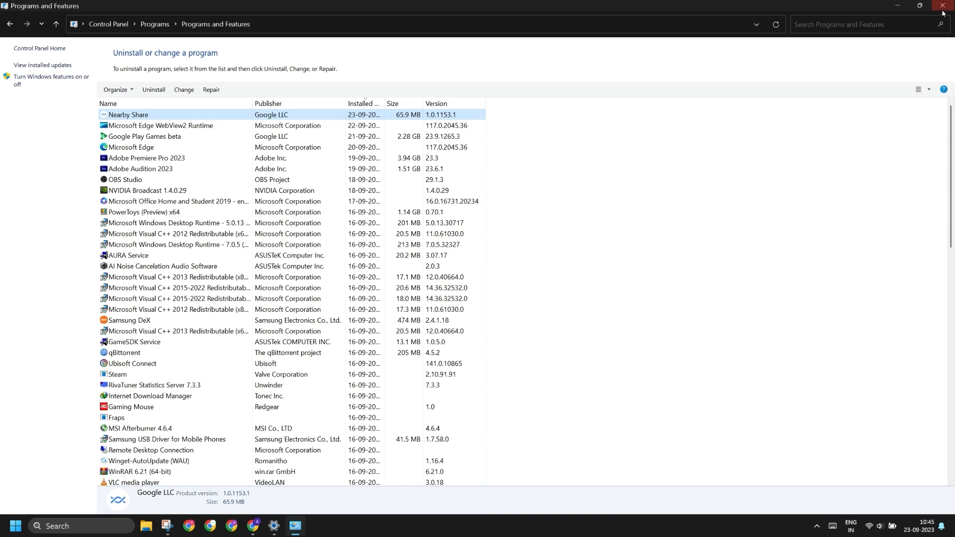
click(943, 5)
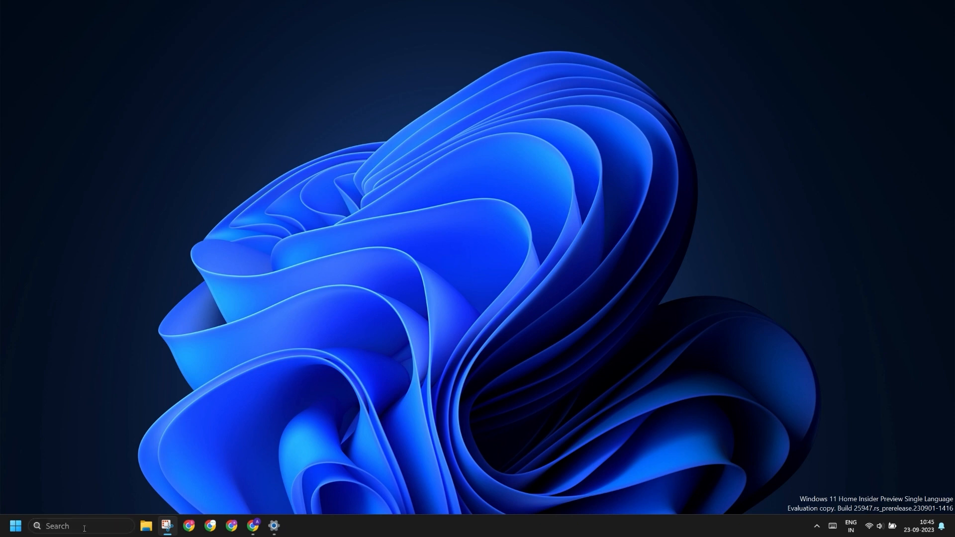
Step: Launch Device Manager from search and maximize it
text(device manager)
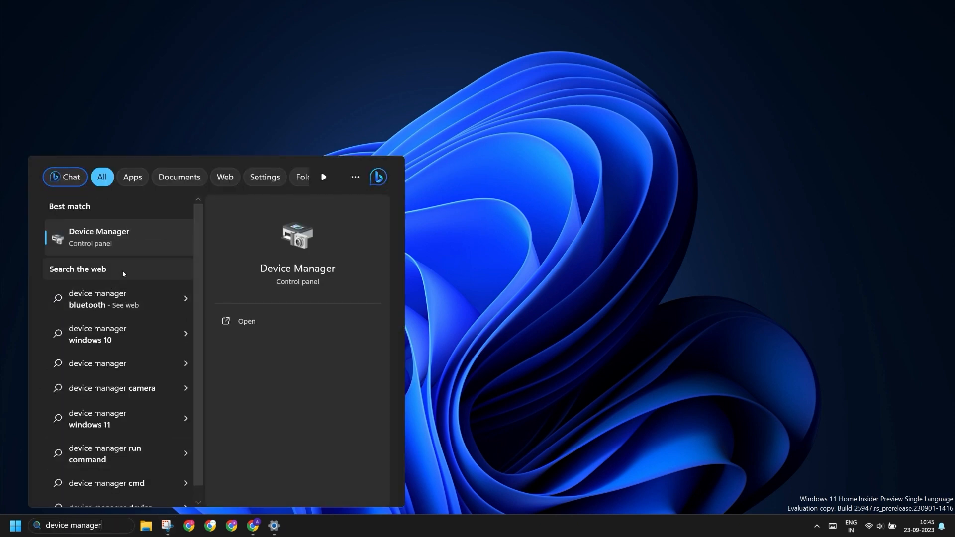
click(246, 322)
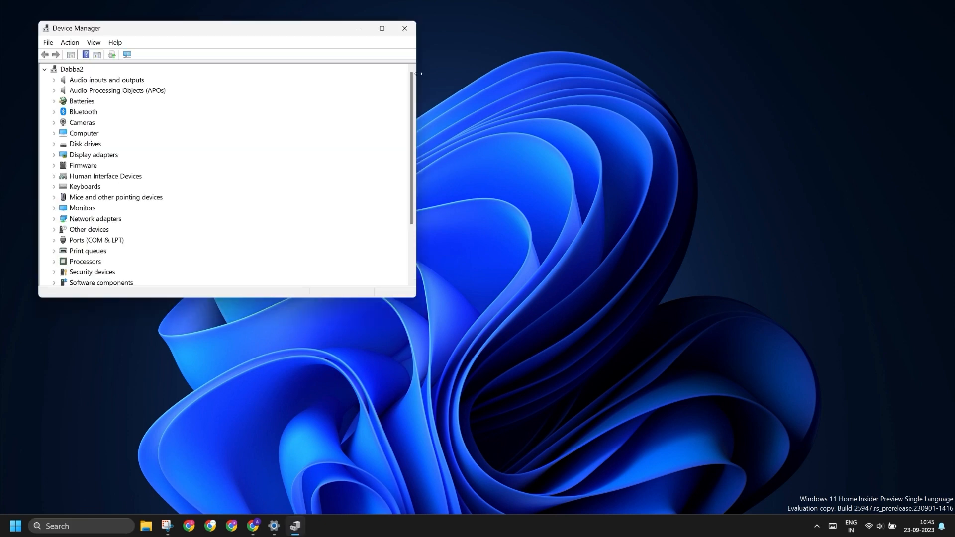
mouse_move(223, 92)
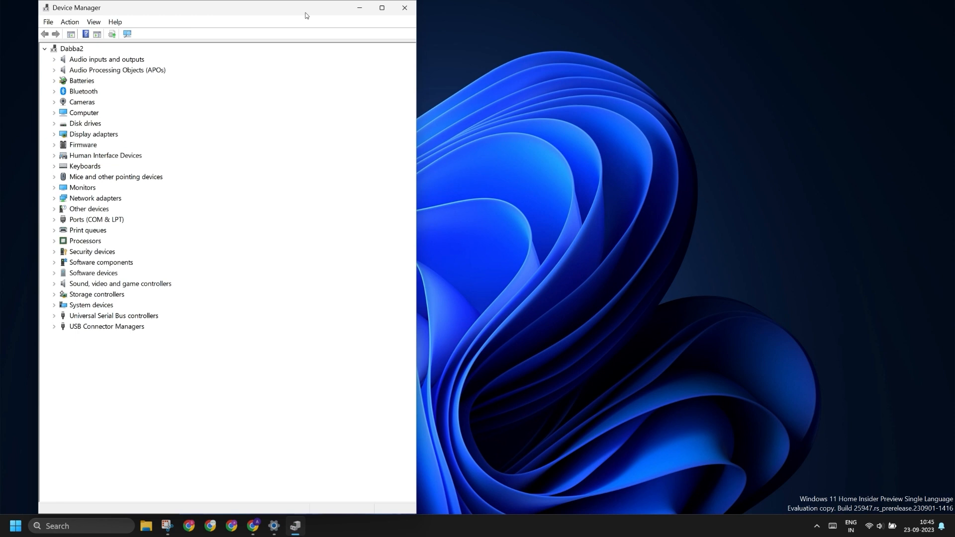
click(382, 7)
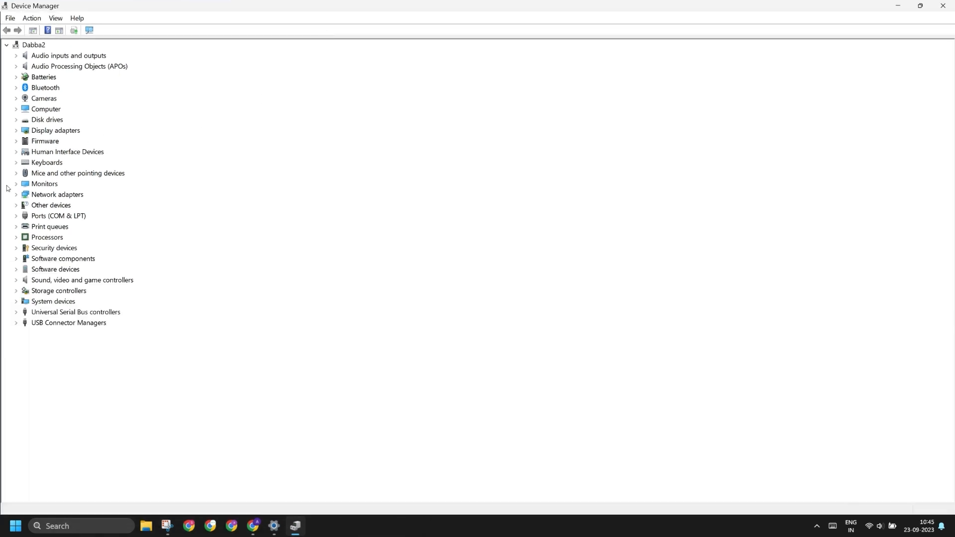
Step: Update the Bluetooth Device (Personal Area Network) #5 driver under Network adapters with automatic search
click(15, 194)
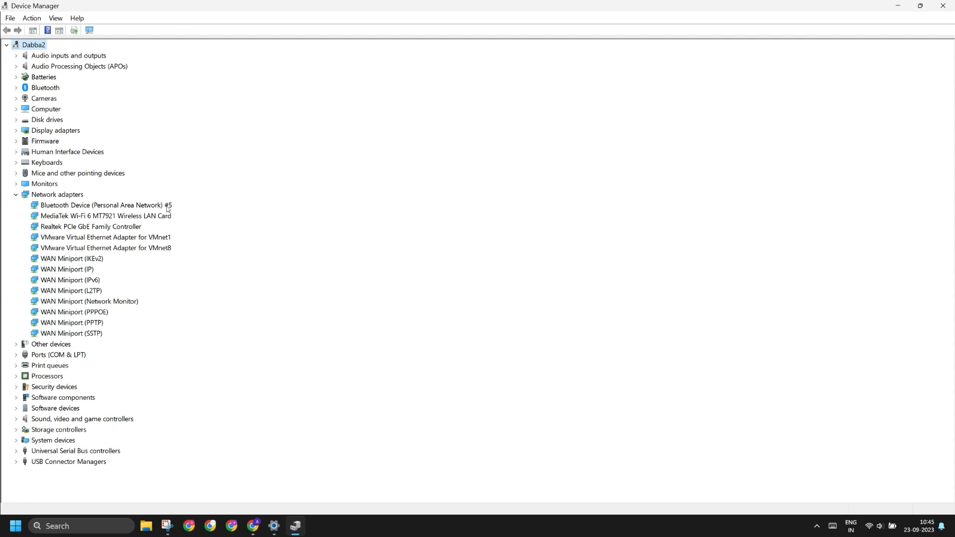
click(103, 204)
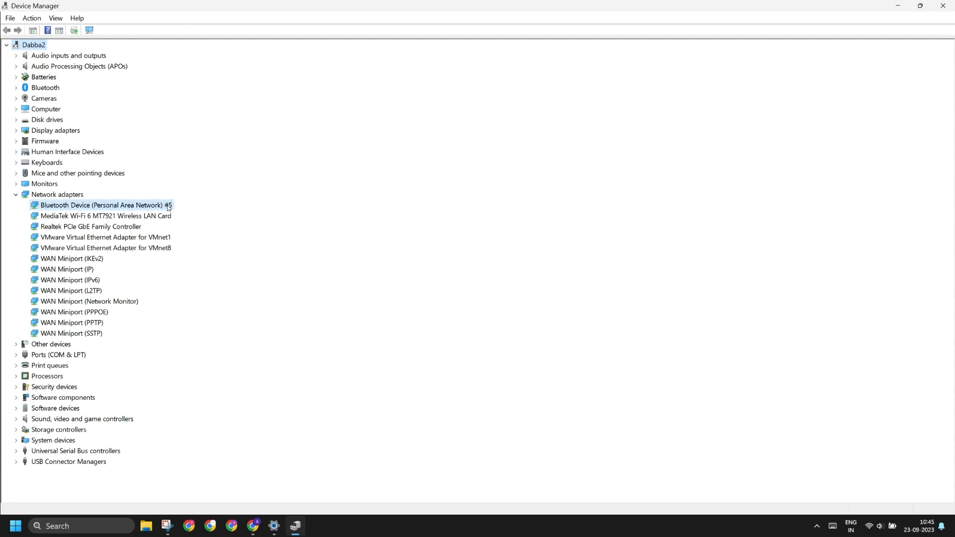
click(102, 205)
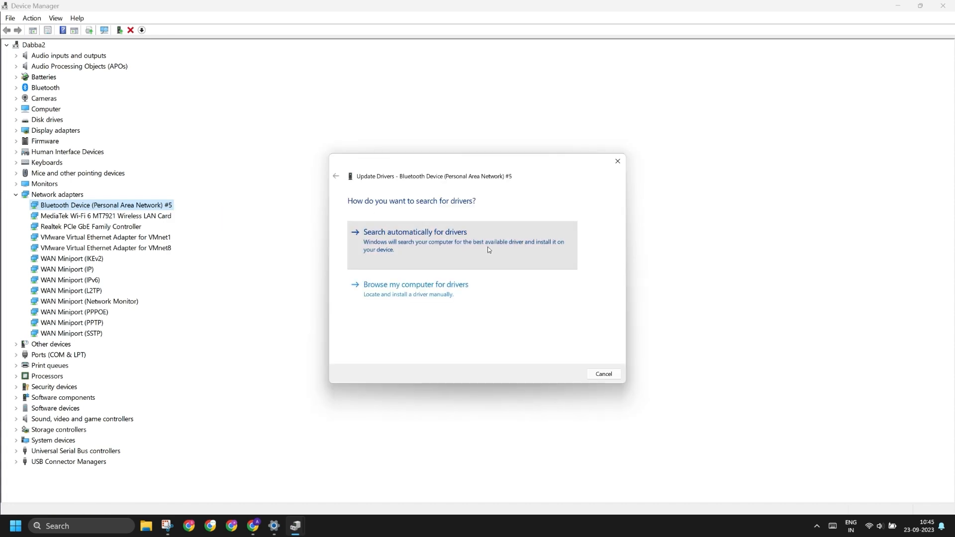
click(415, 231)
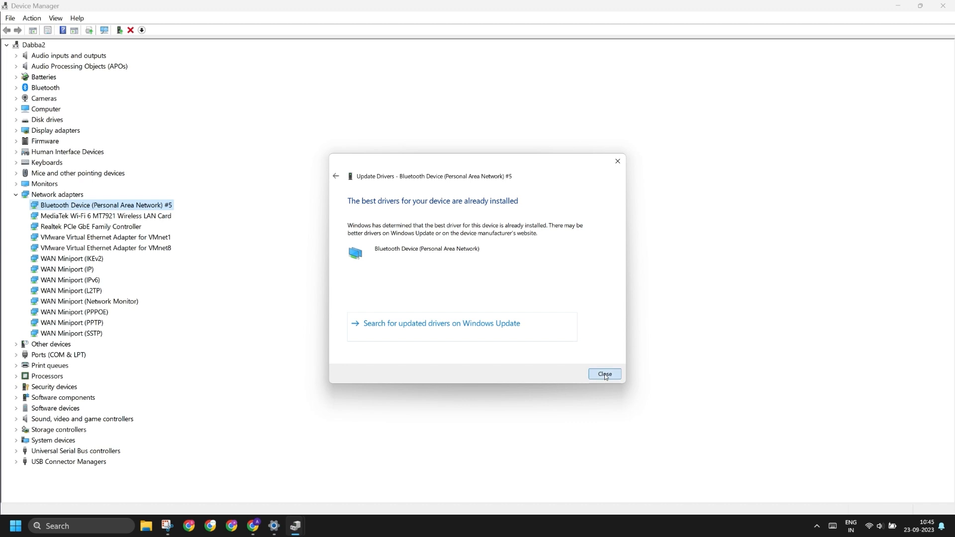
Step: Update the MediaTek Wi-Fi 6 MT7921 driver with automatic search and dismiss the already-installed result
right_click(104, 216)
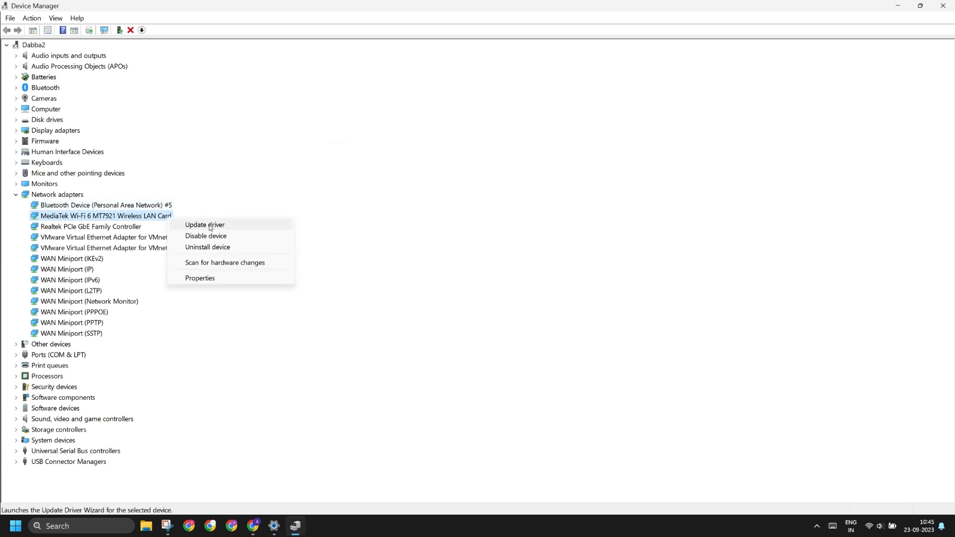
click(205, 225)
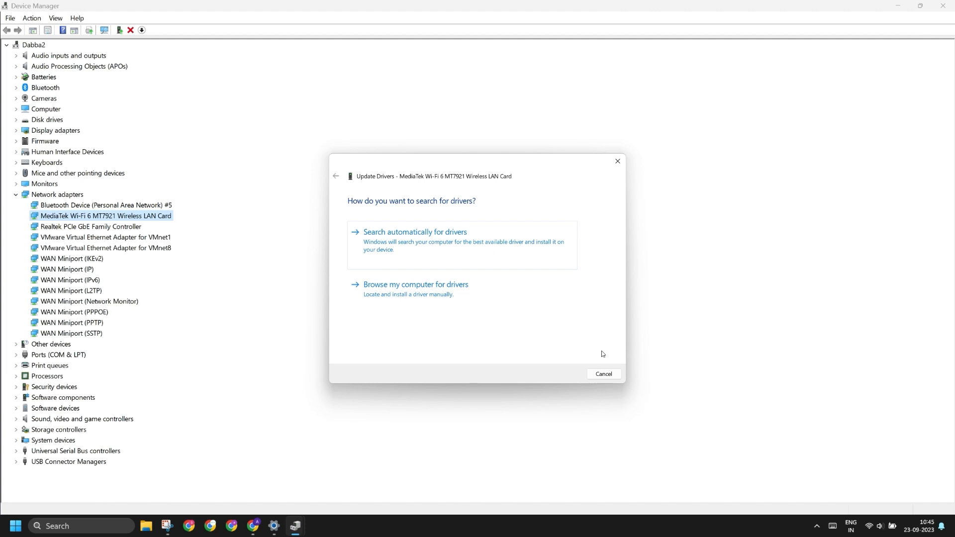
click(415, 231)
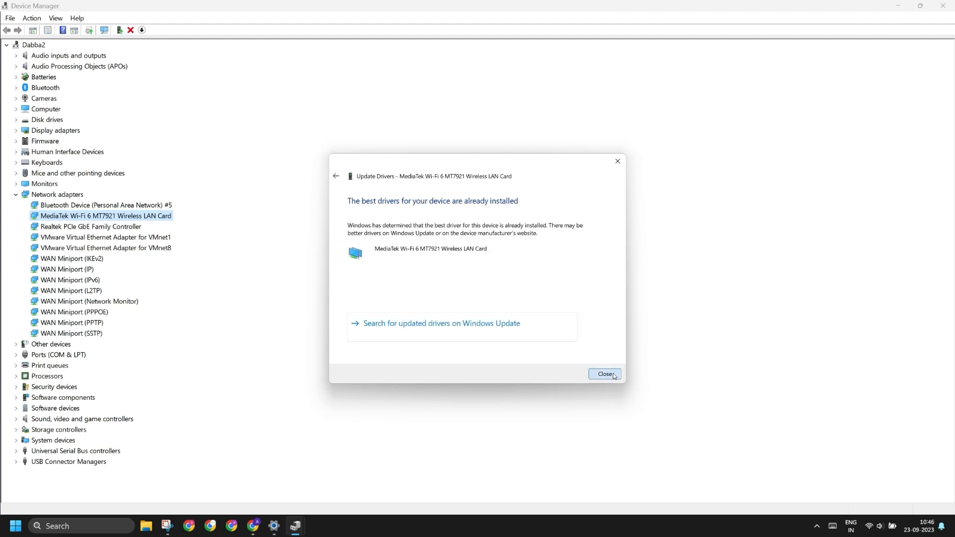
click(604, 374)
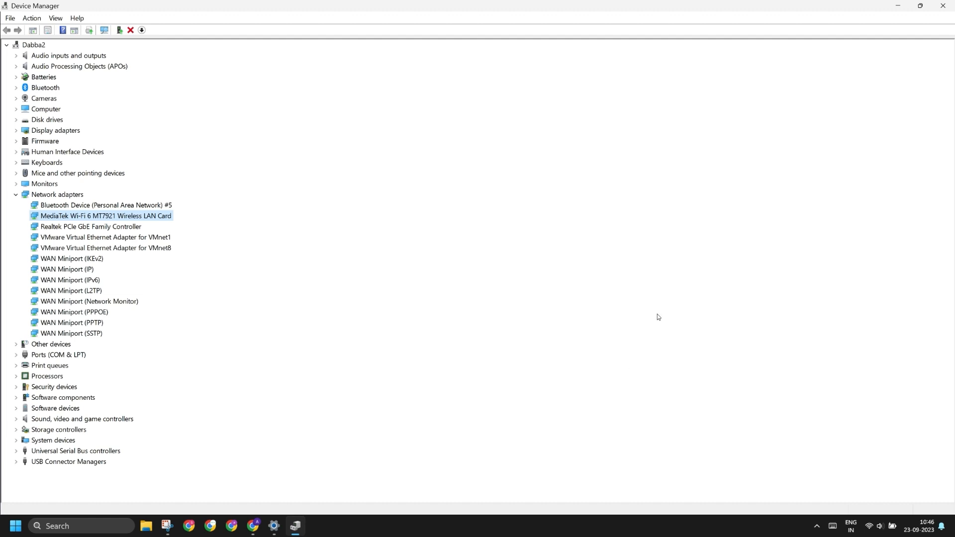
mouse_move(943, 6)
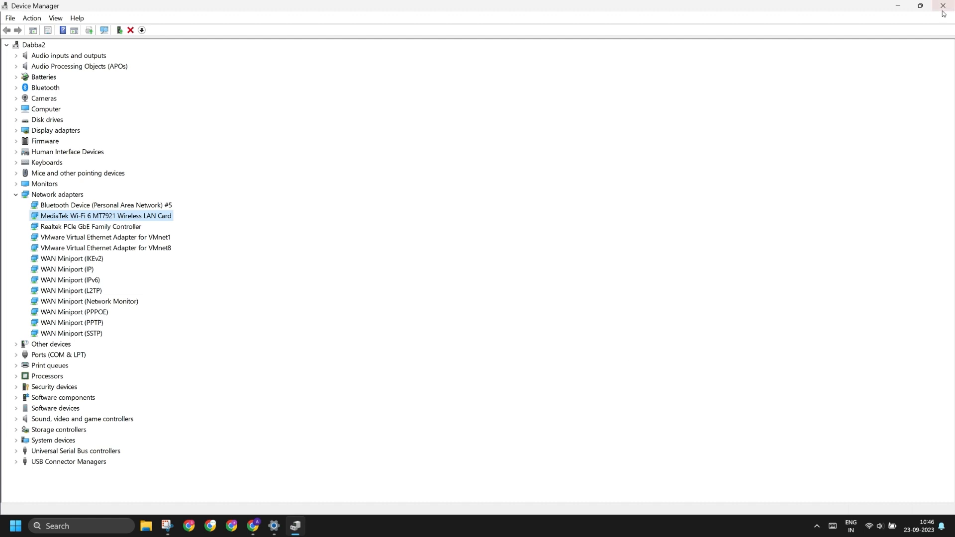
Step: Close Device Manager to return to the desktop
click(942, 6)
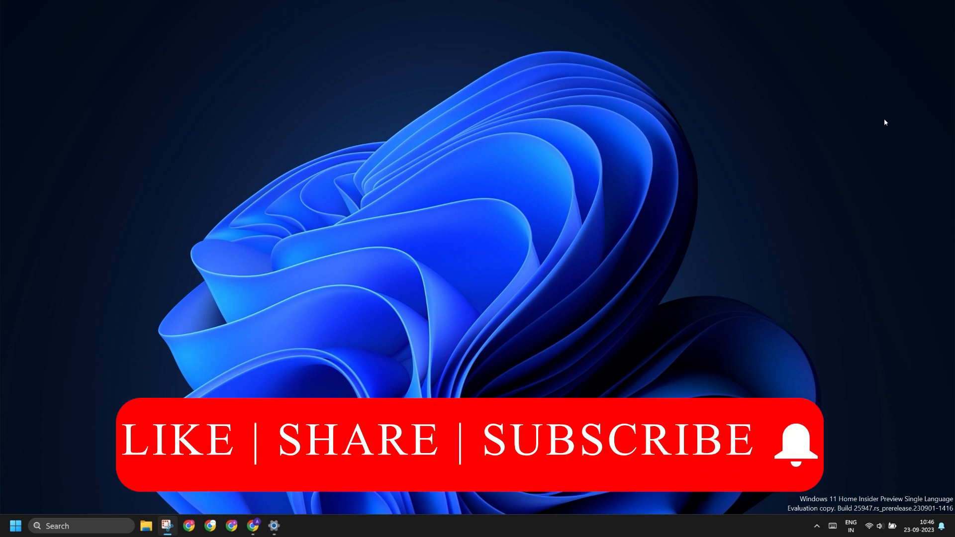
mouse_move(789, 462)
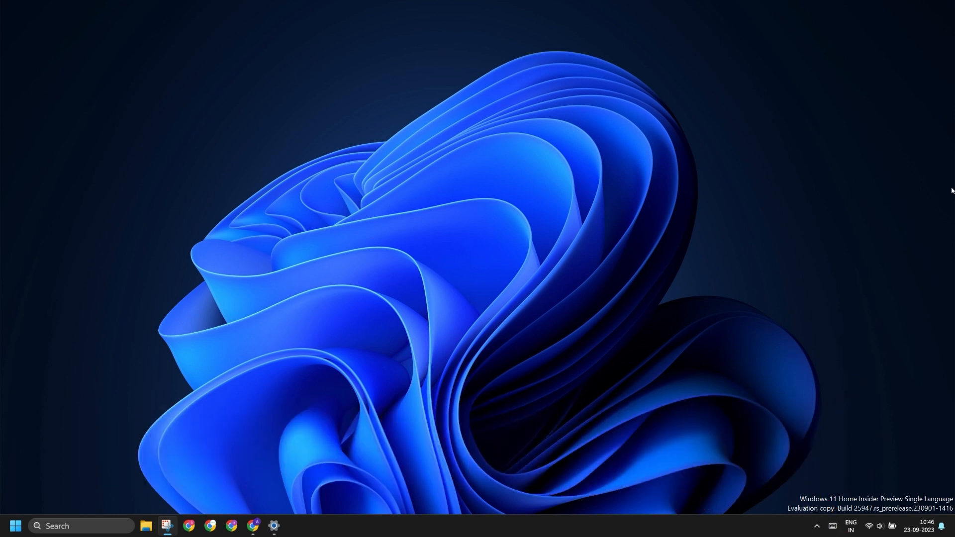
mouse_move(488, 98)
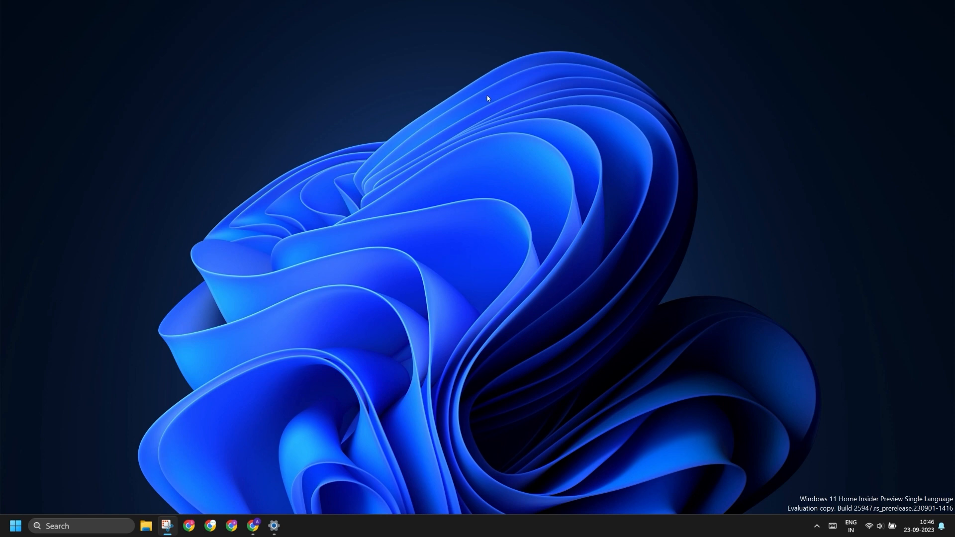
mouse_move(485, 106)
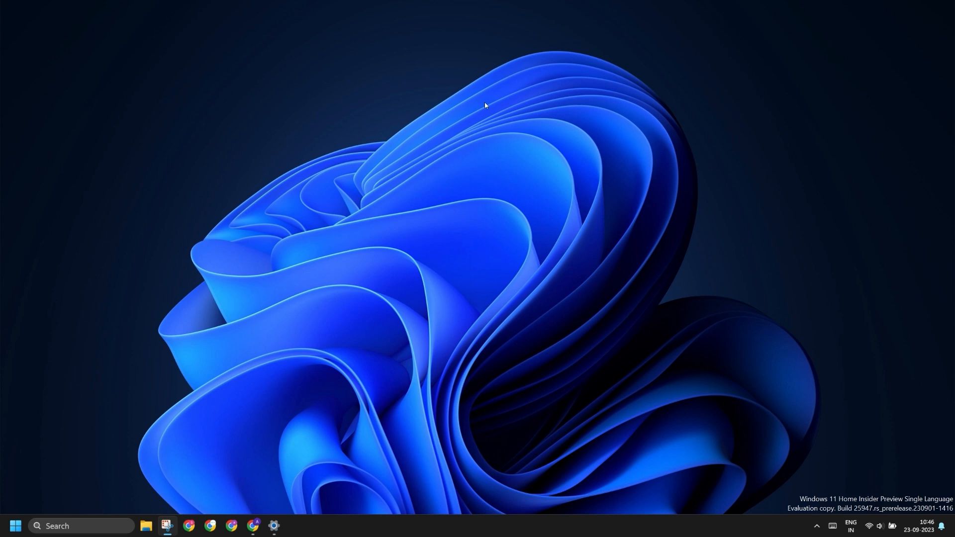